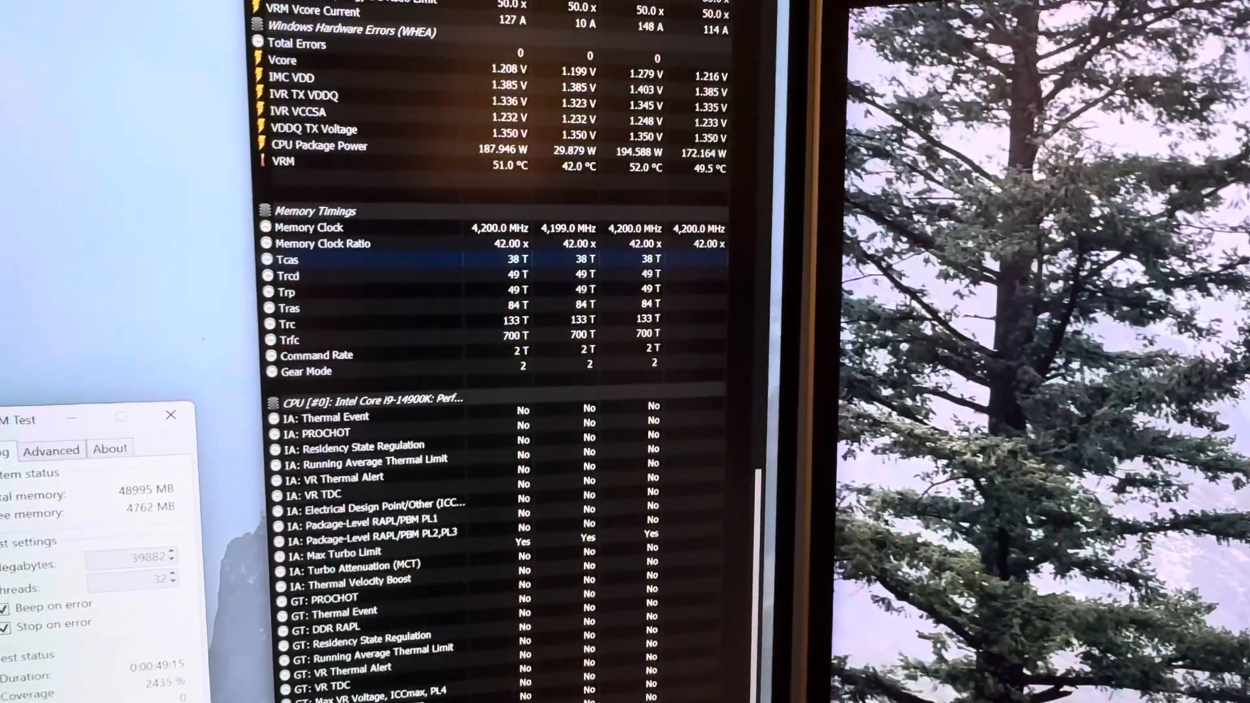
{"action": "scroll", "scroll_direction": "up", "scroll_amount": 3}
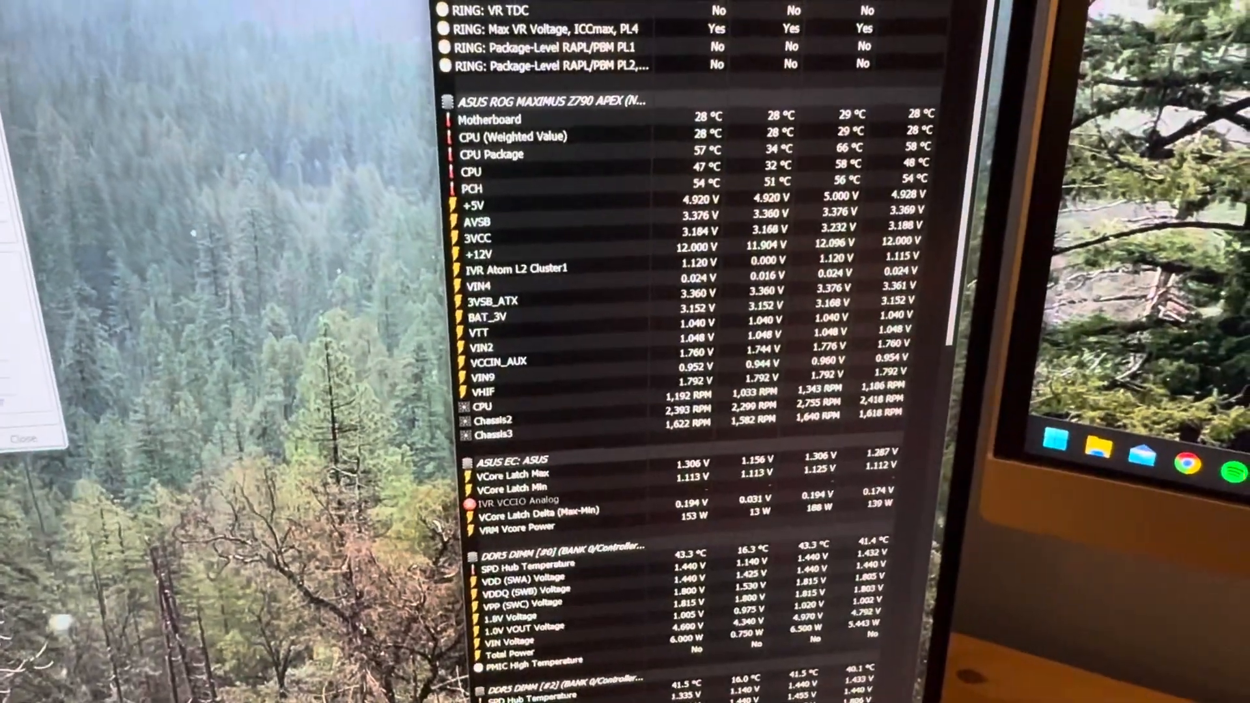
{"action": "scroll", "scroll_direction": "up", "scroll_amount": 3}
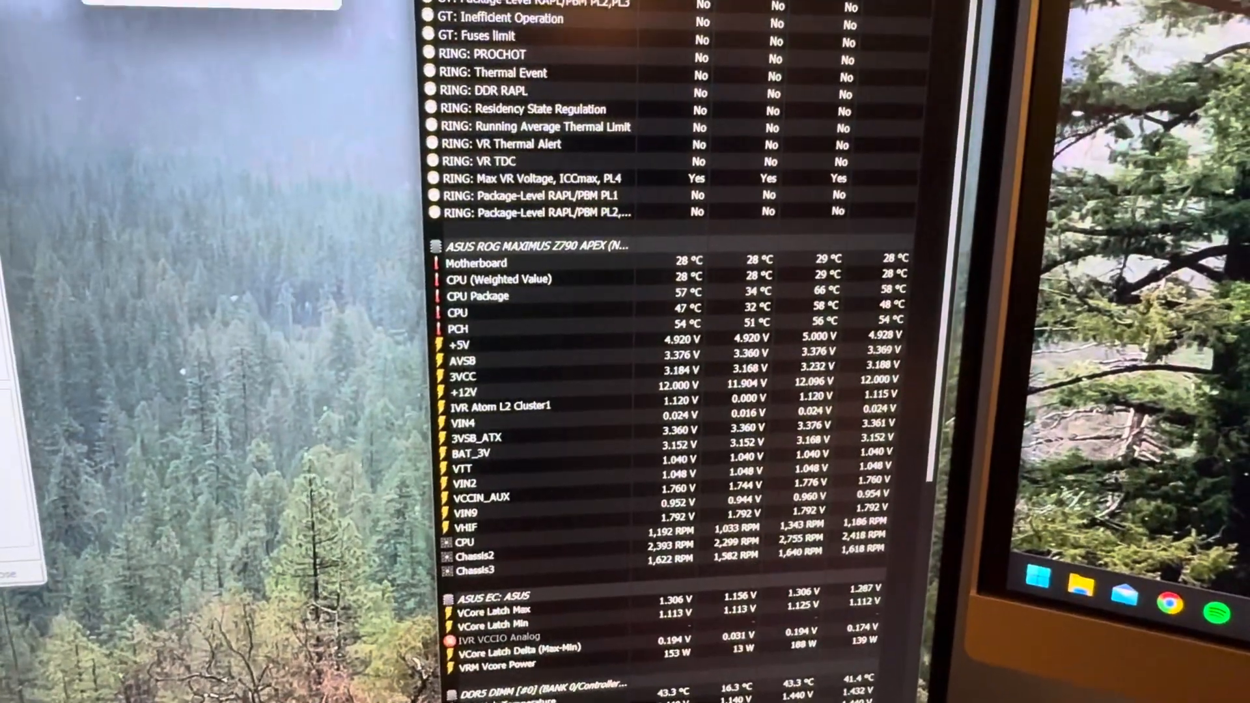